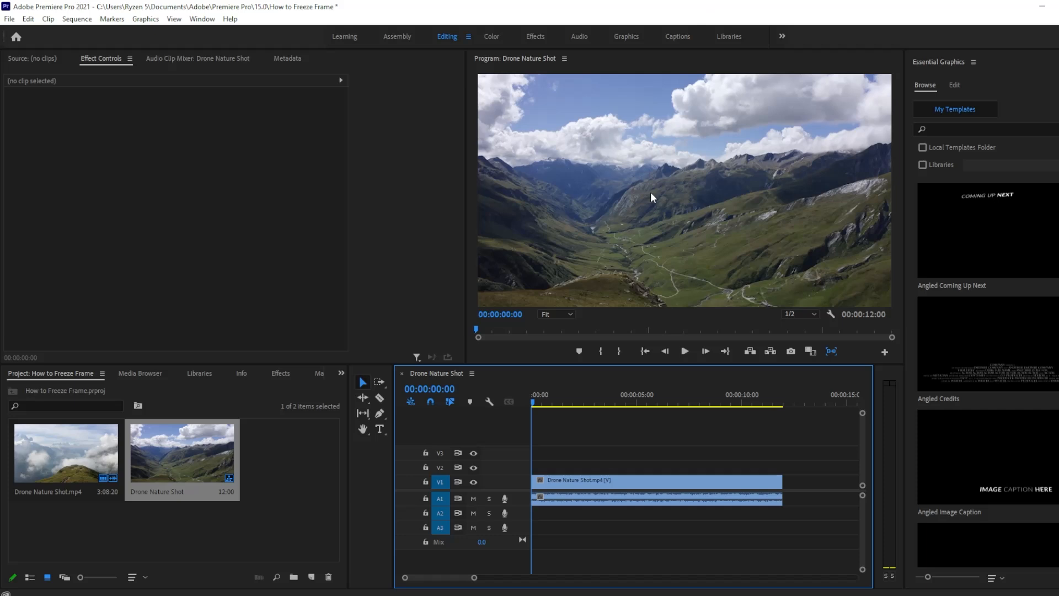
mouse_move(613, 352)
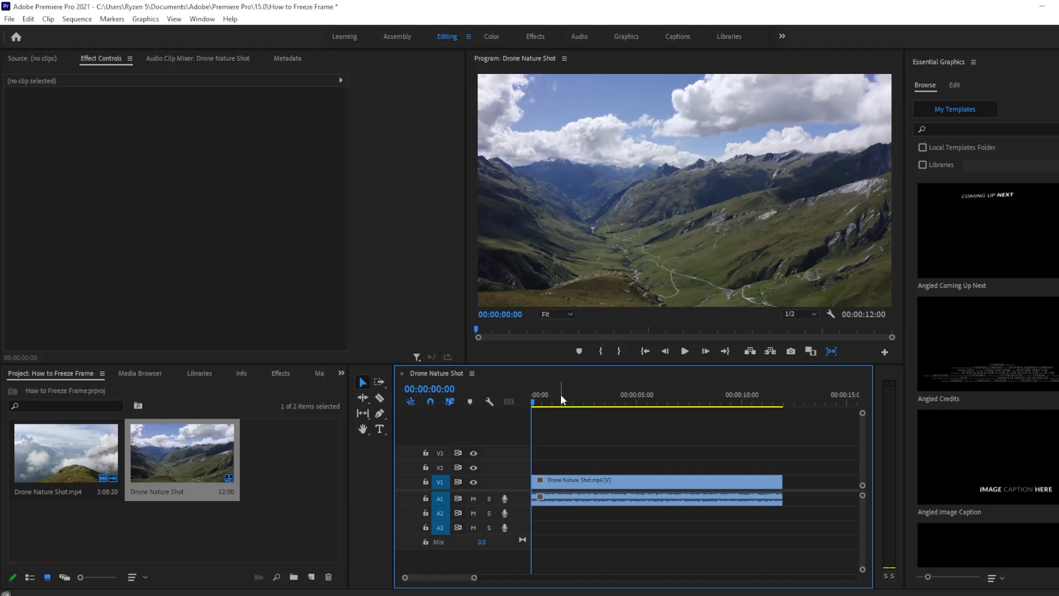
- Move the playhead to 00:00:01:16 on the Drone Nature Shot clip
click(557, 397)
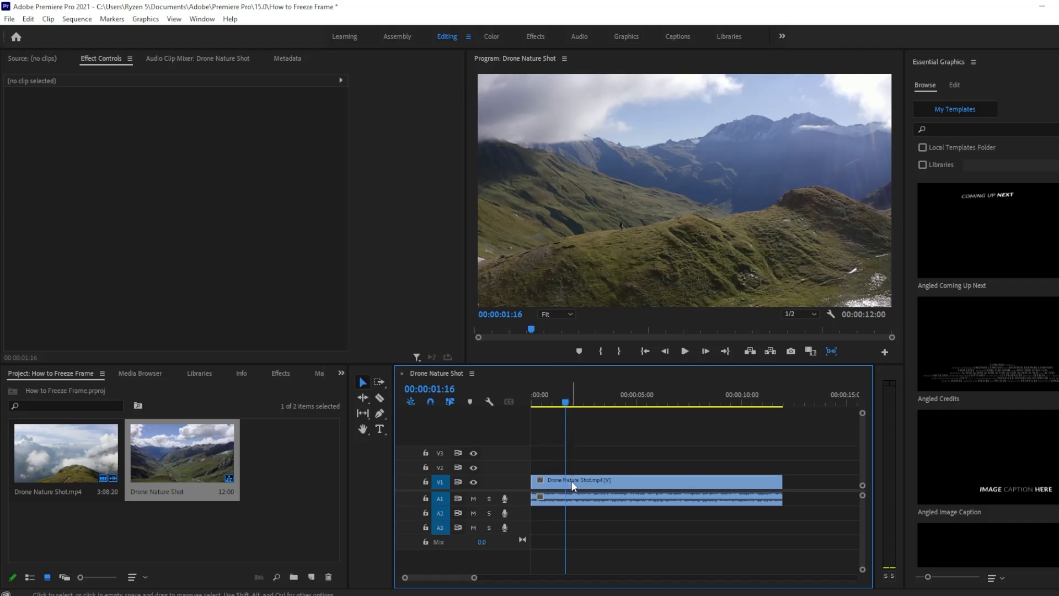
mouse_move(574, 485)
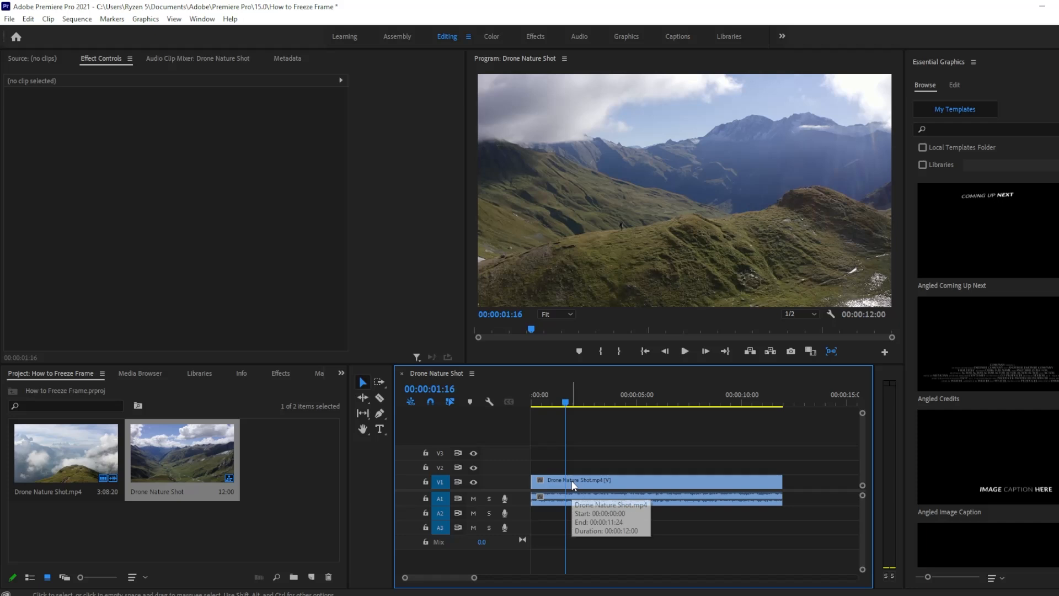
- Insert a frame hold segment into the drone clip at 00:00:01:16
right_click(573, 481)
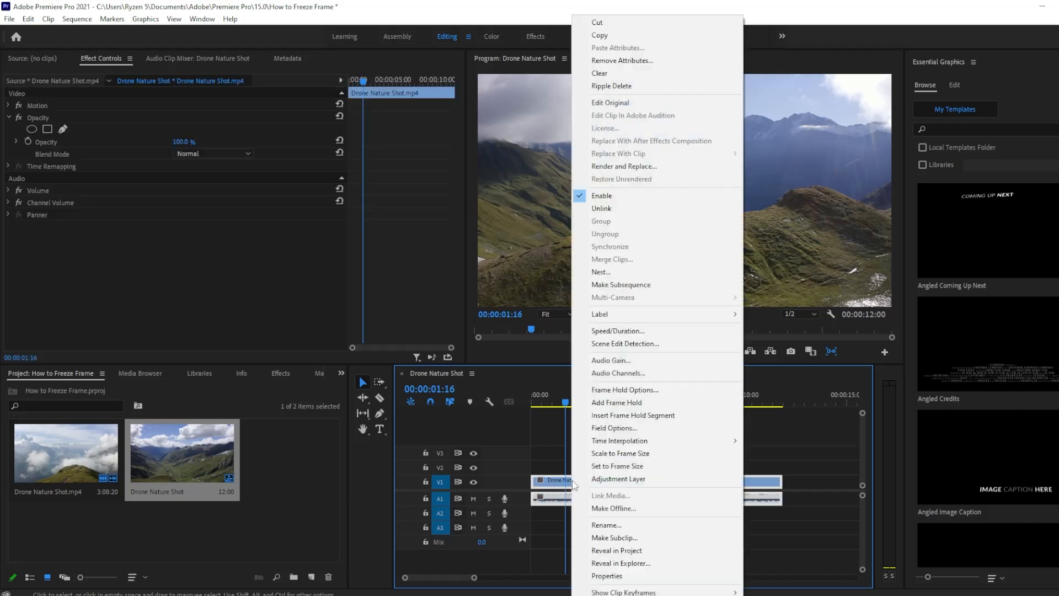
mouse_move(633, 415)
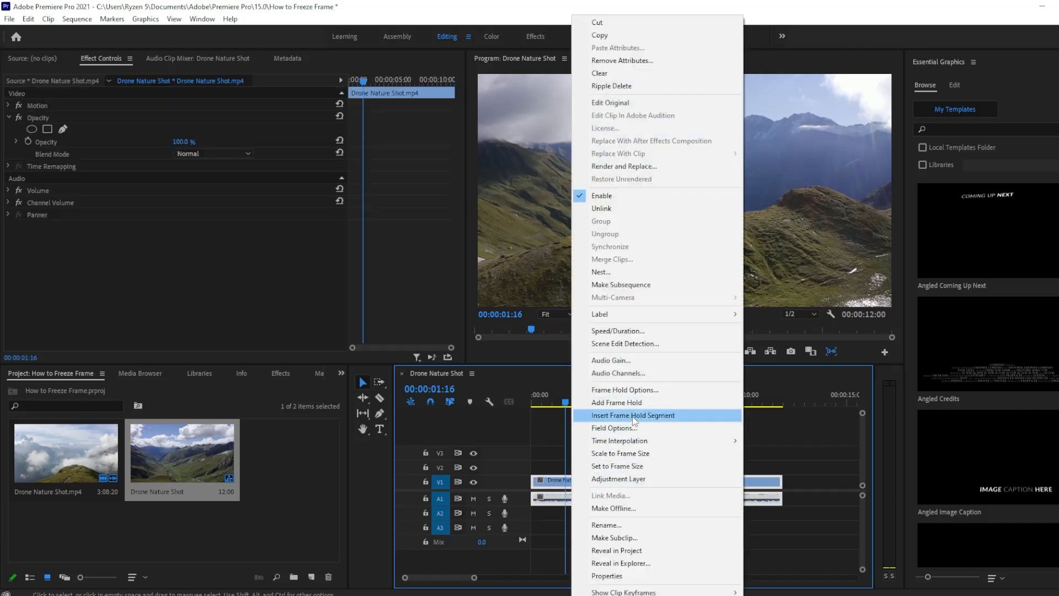
mouse_move(636, 421)
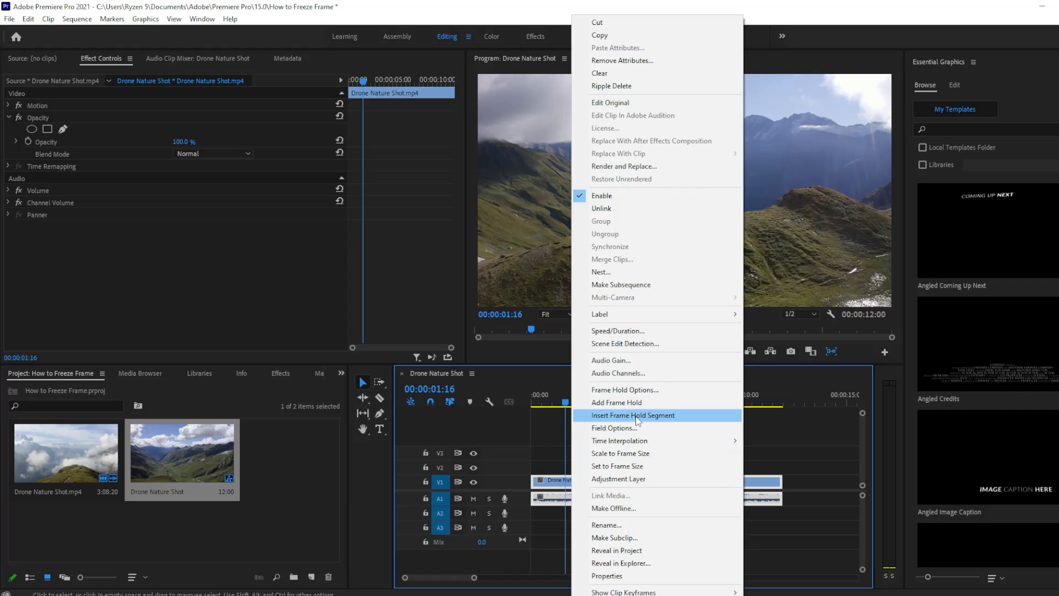
click(633, 415)
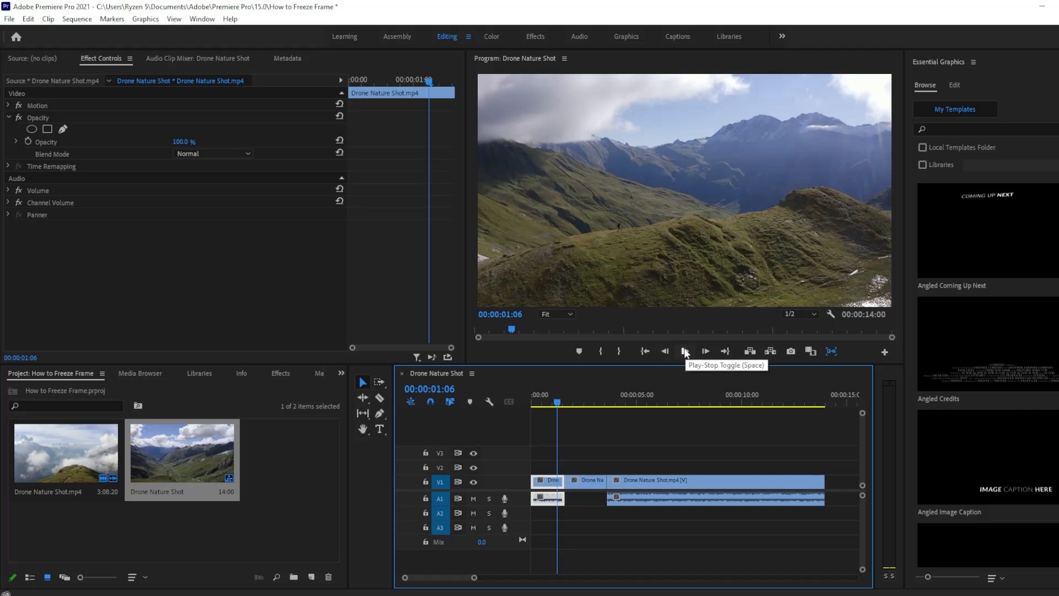
click(685, 351)
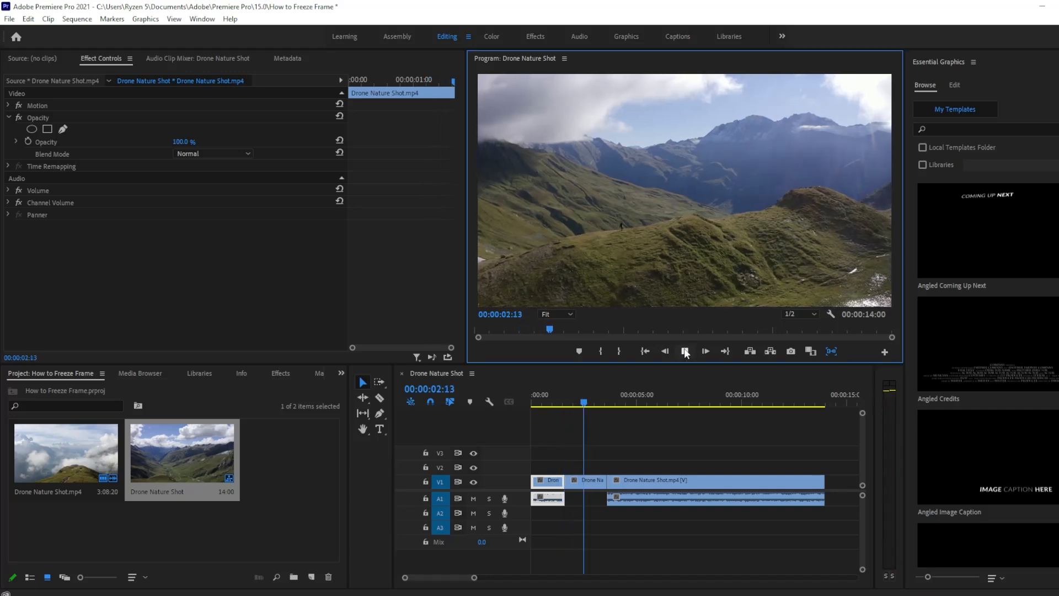
click(685, 351)
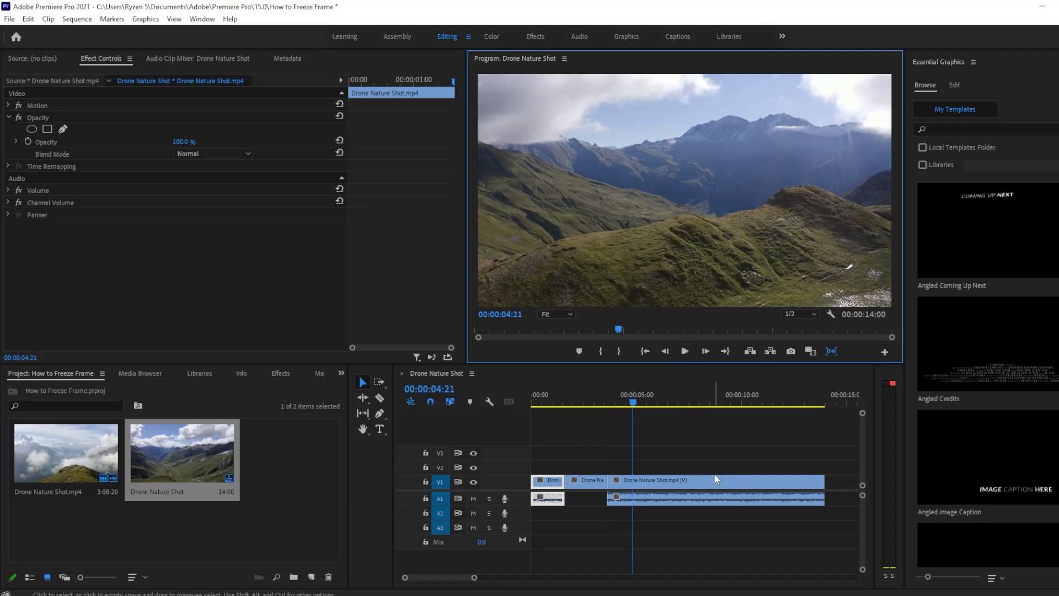
mouse_move(709, 485)
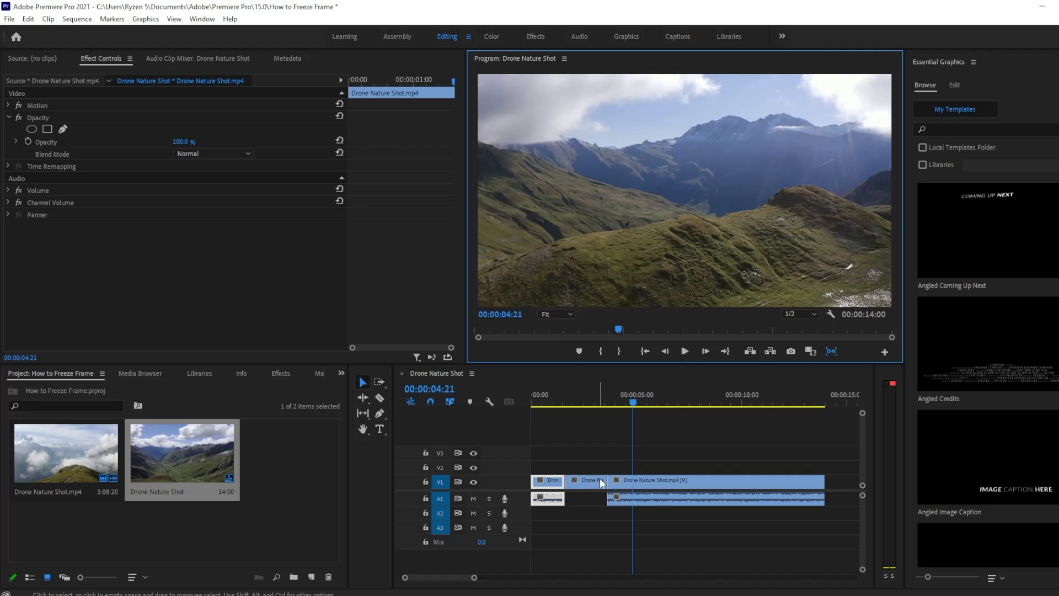
- Trim the frame hold's out edge so the sequence runs 13:13
drag(605, 479, 599, 479)
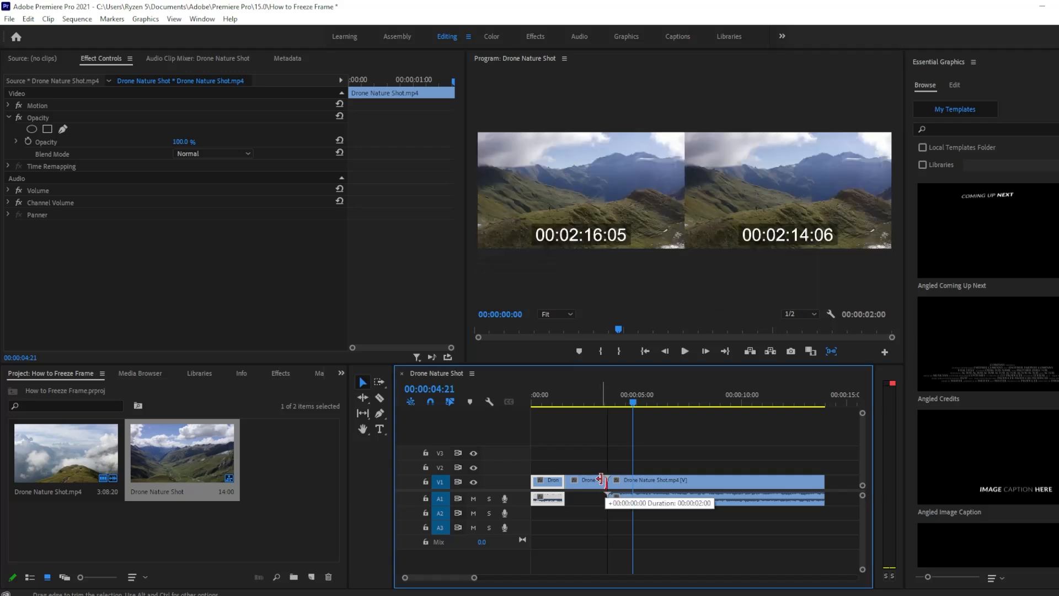
drag(607, 479, 597, 479)
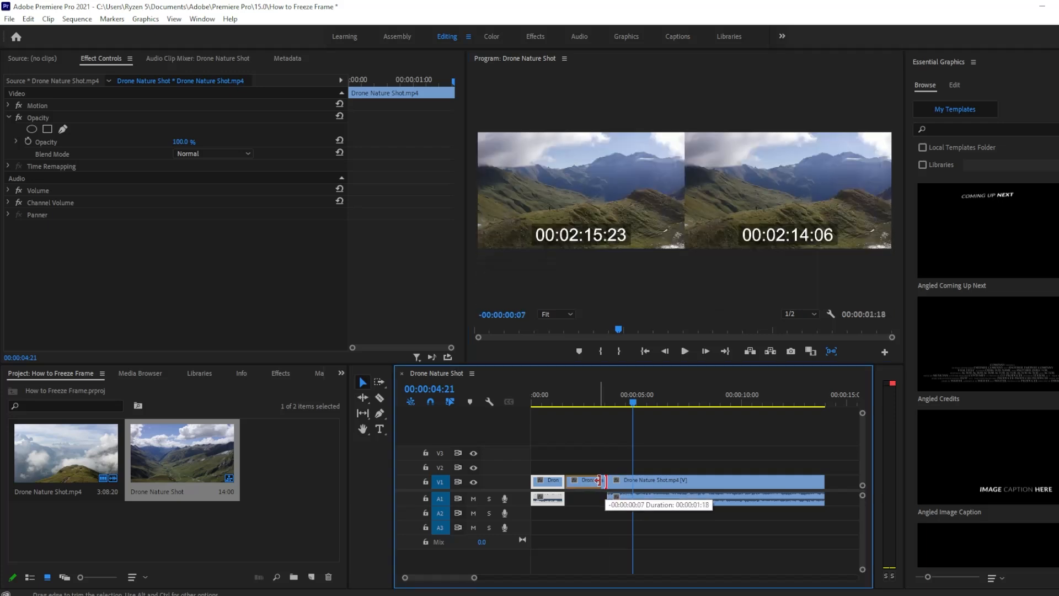
drag(597, 481, 606, 480)
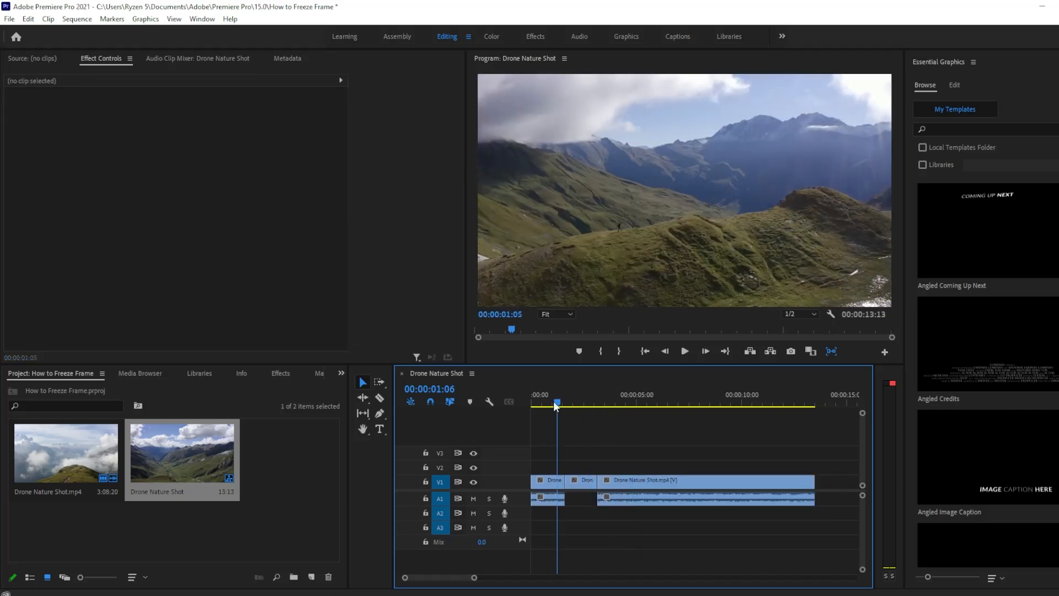
- Shift the remaining drone clip later, leaving a gap after the frame hold
click(684, 351)
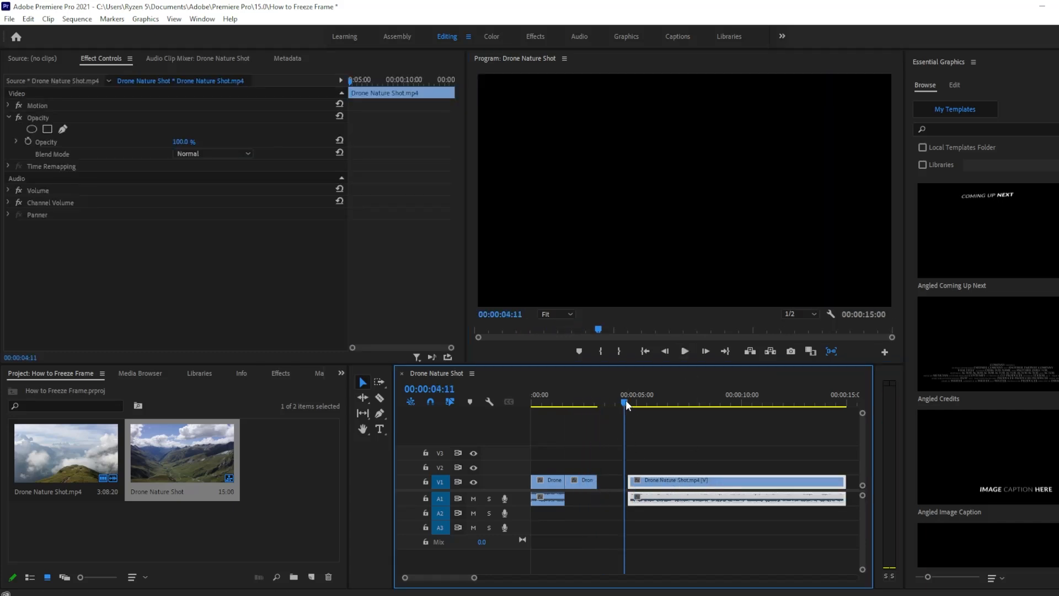
click(652, 402)
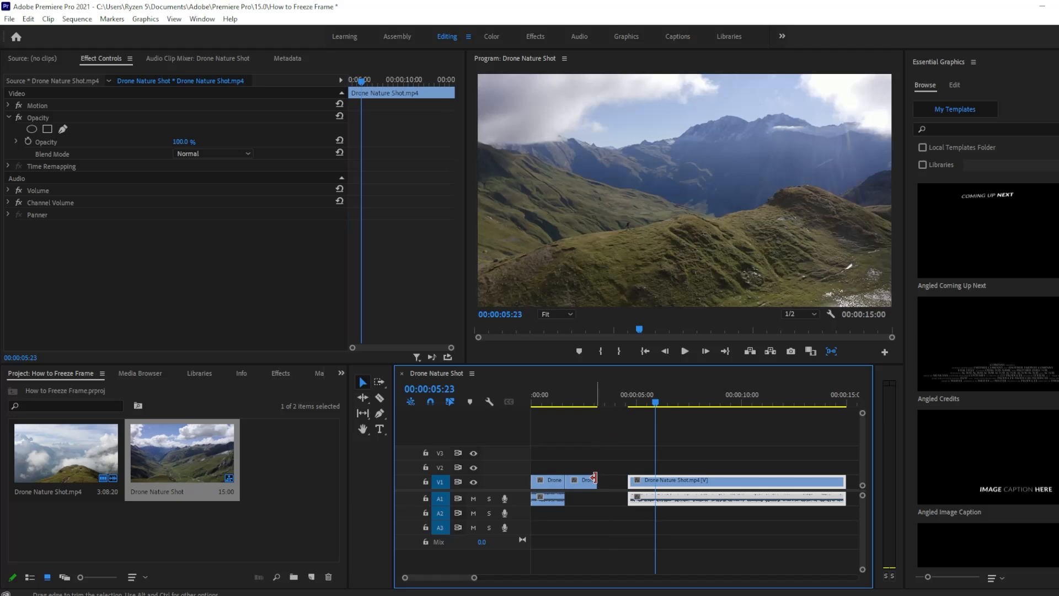